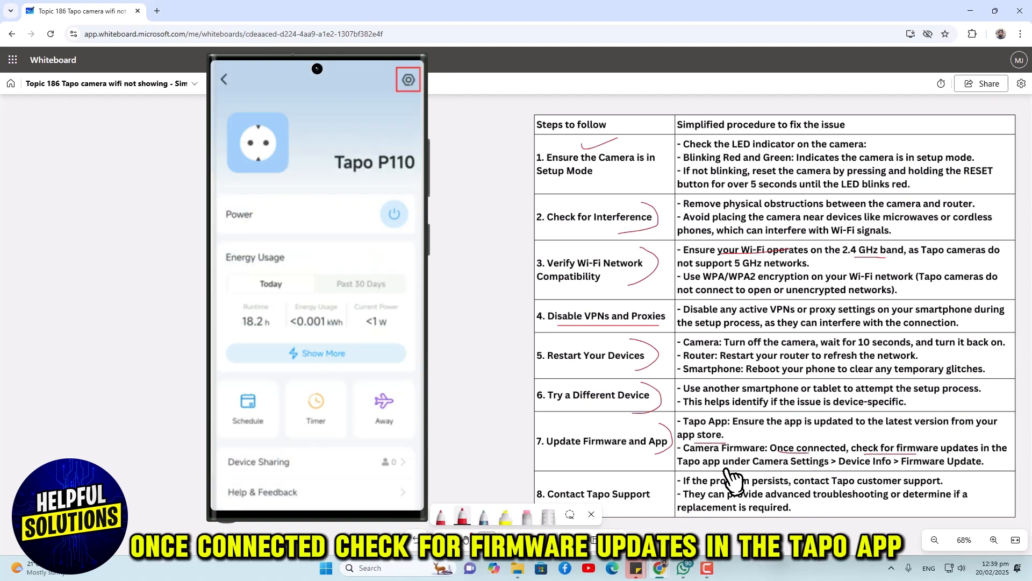
Step: Underline 'Once connected, check for firmware' and 'Camera Settings > Device Info' in row 7
click(408, 80)
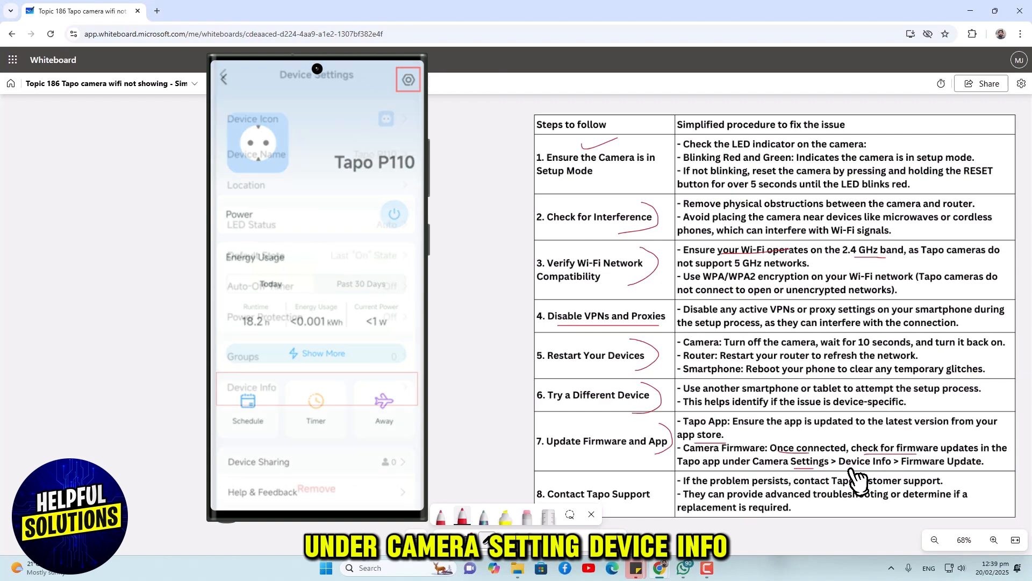